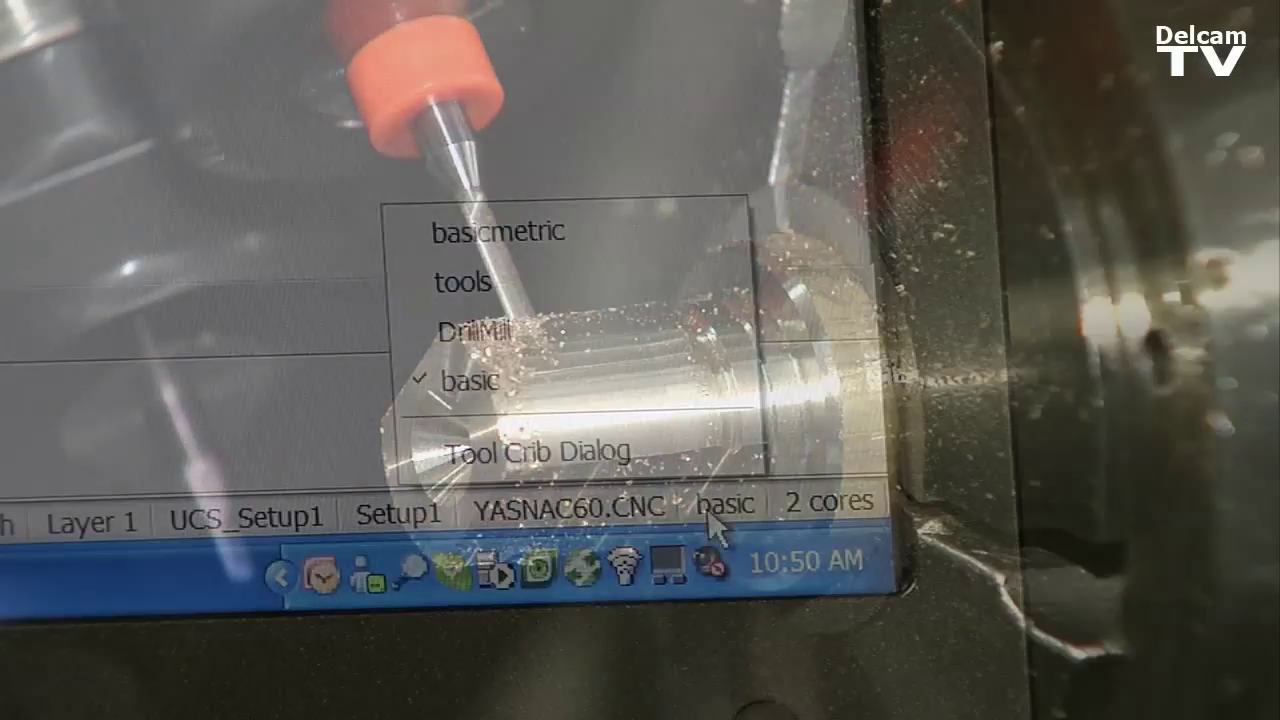
# - Run Automatic Feature Recognition on the solid plate and finish the wizard to list its holes and pockets
pyautogui.click(480, 334)
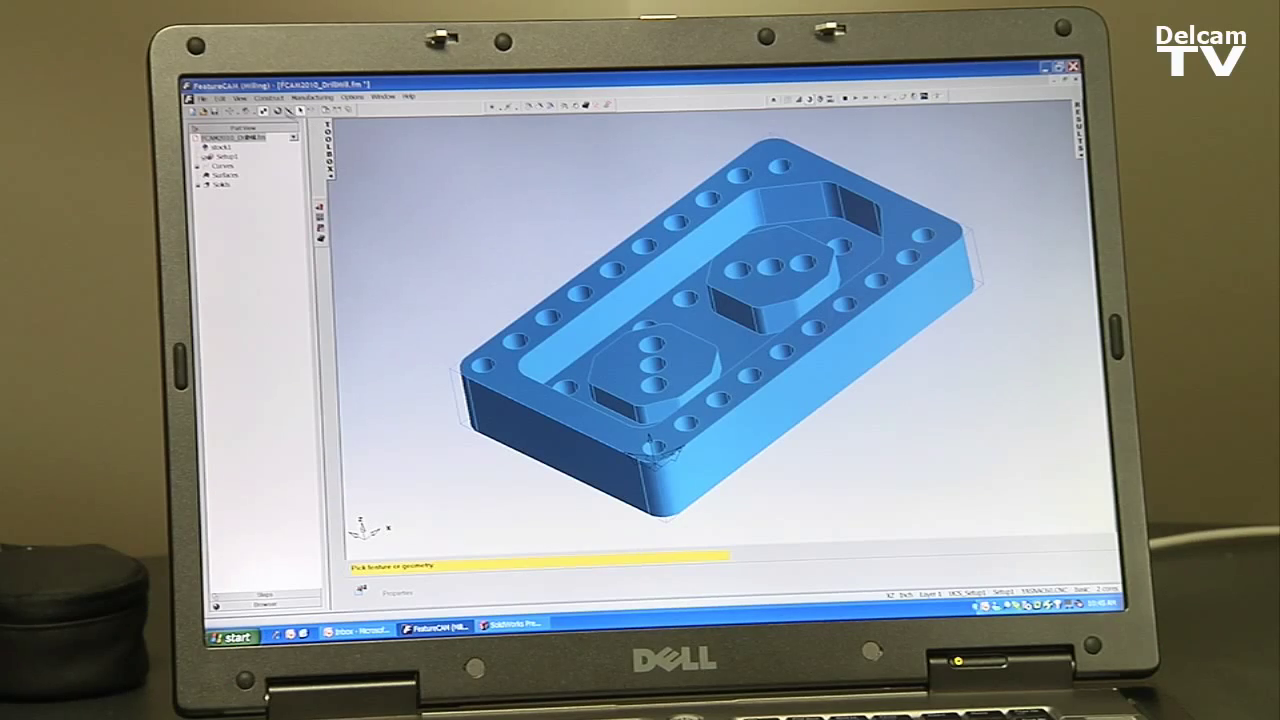
pyautogui.click(268, 96)
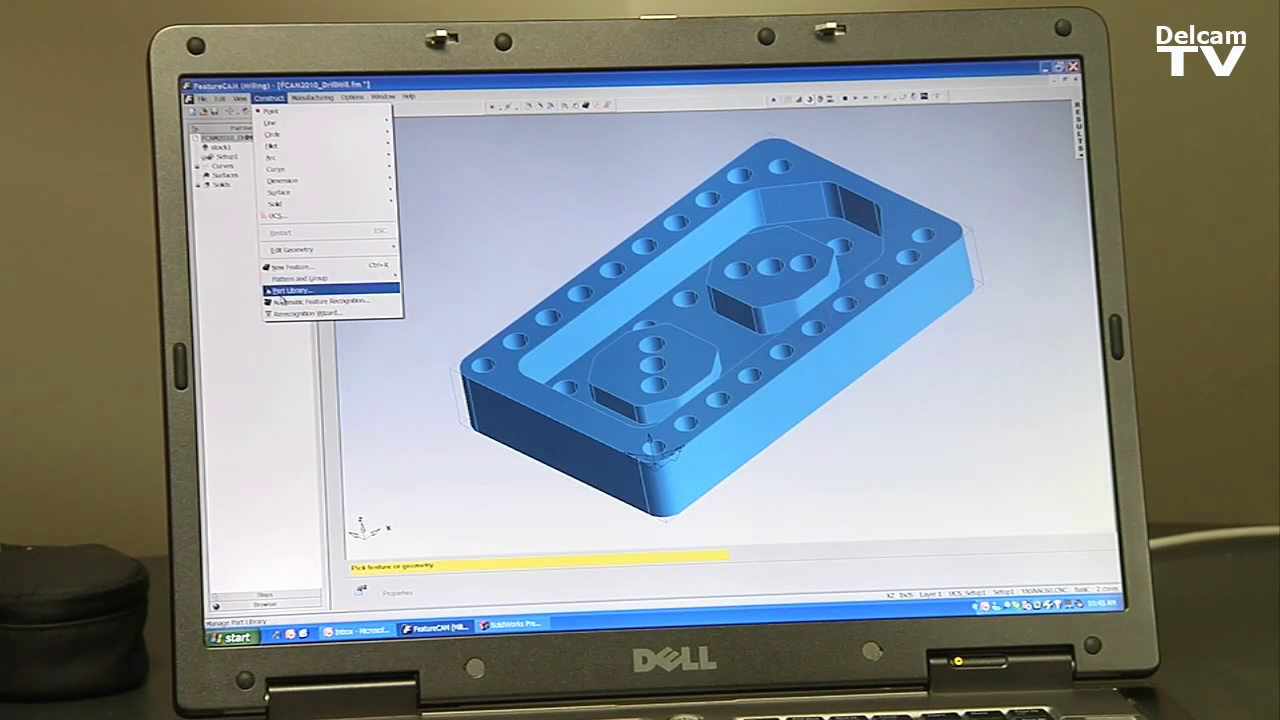
pyautogui.click(320, 300)
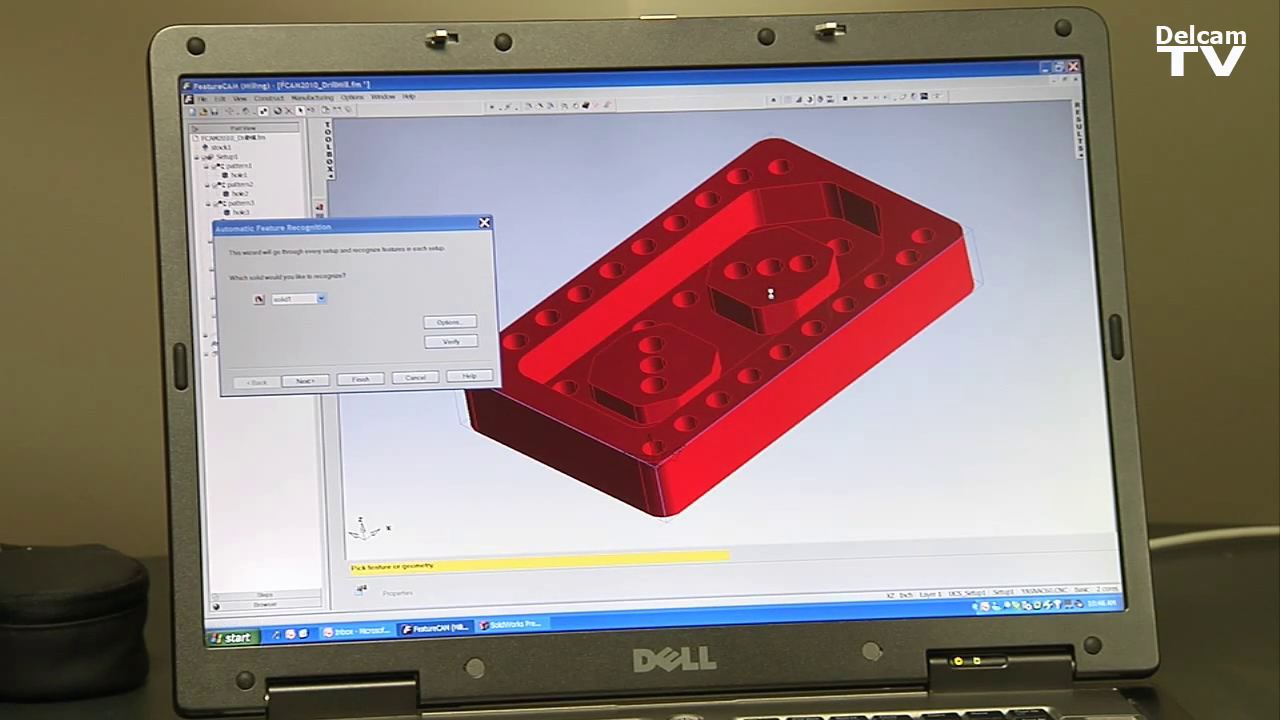
pyautogui.click(360, 380)
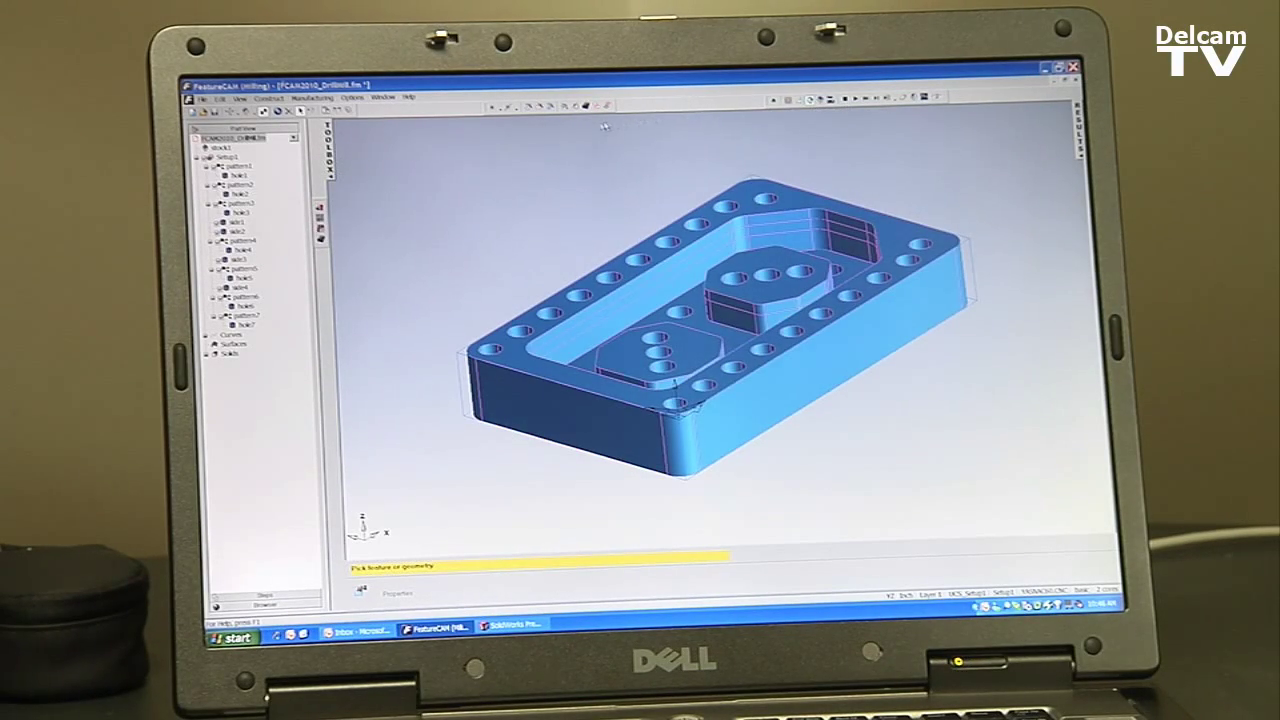
pyautogui.click(312, 98)
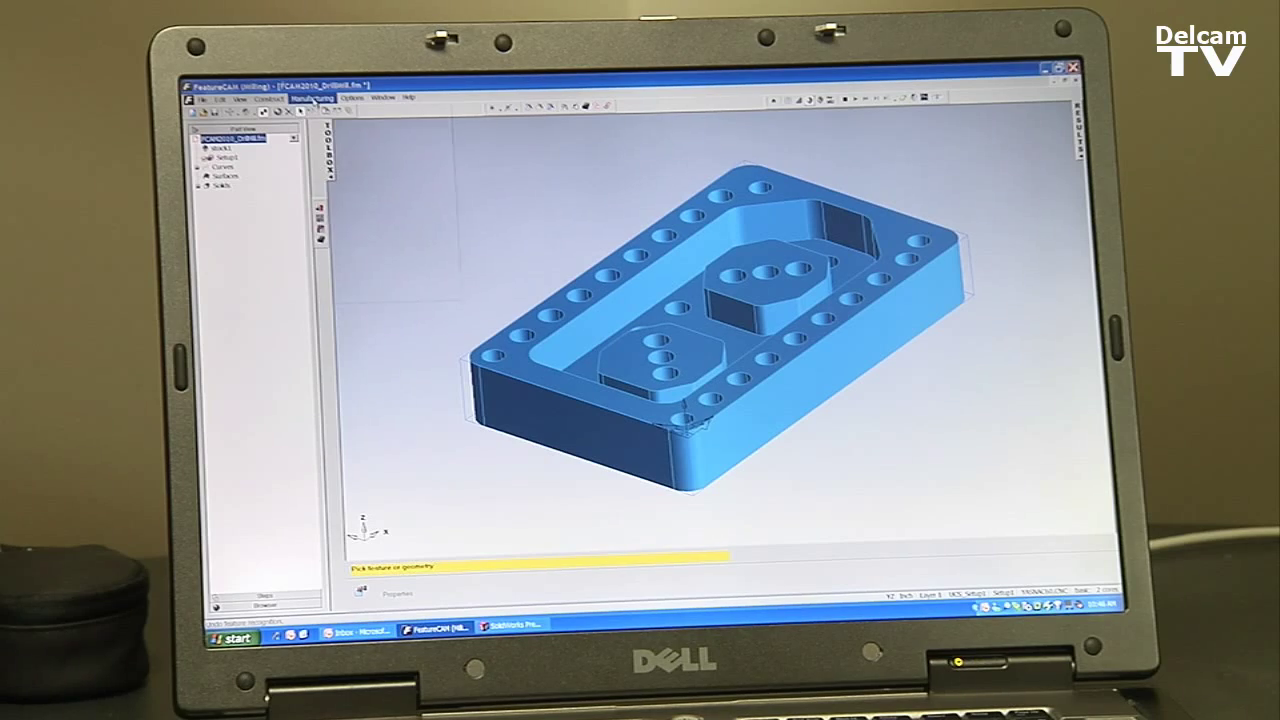
# - In Machining Attributes, Drilling settings, choose Drill/Mill as the machining type and apply
pyautogui.click(312, 96)
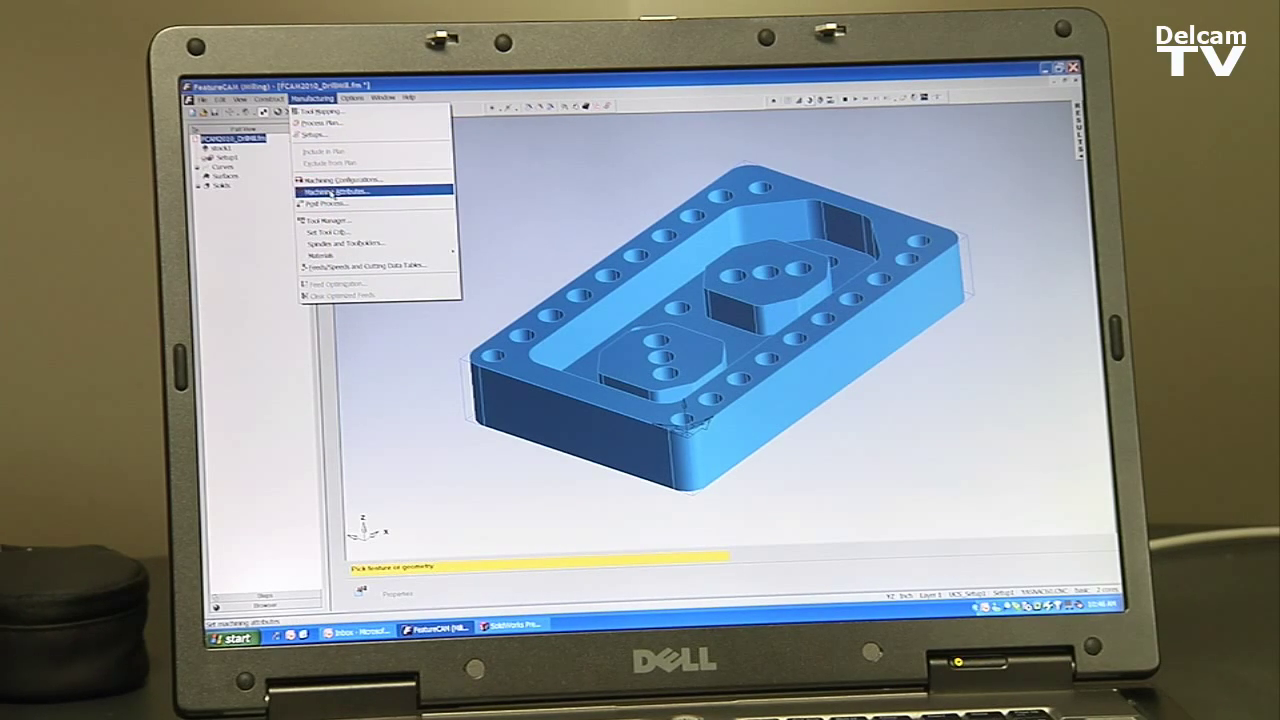
pyautogui.click(336, 192)
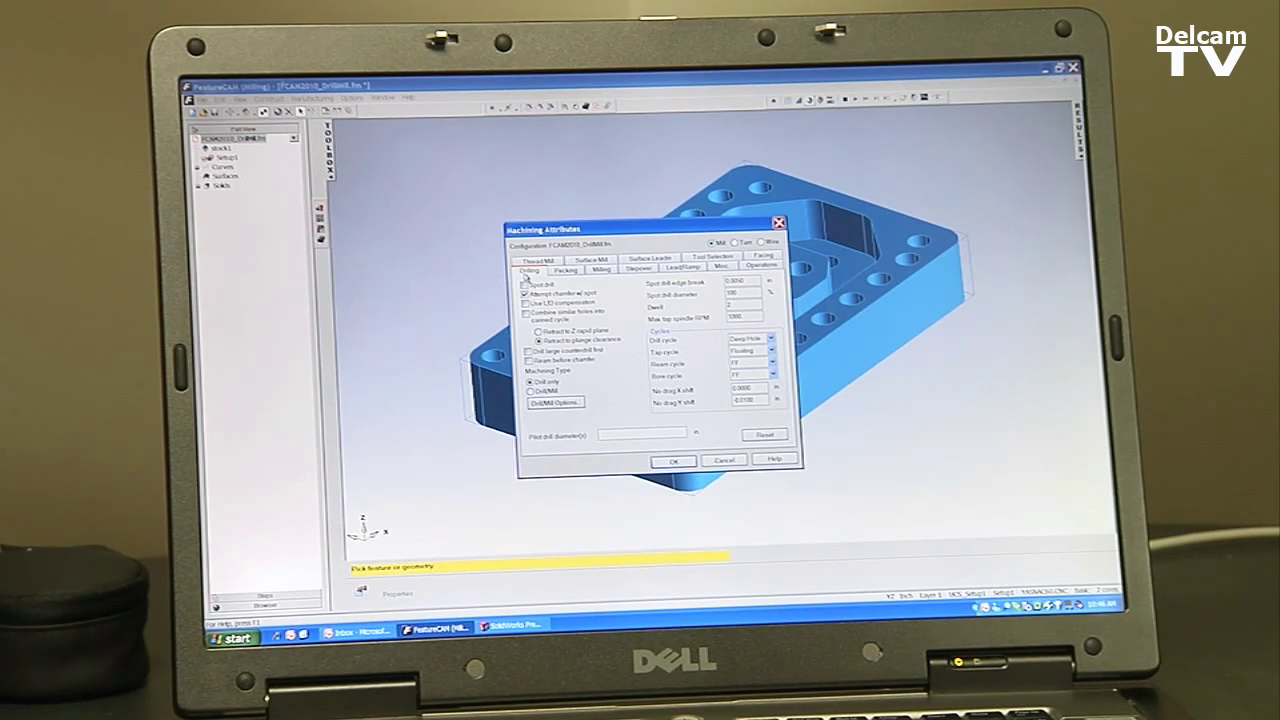
pyautogui.click(528, 292)
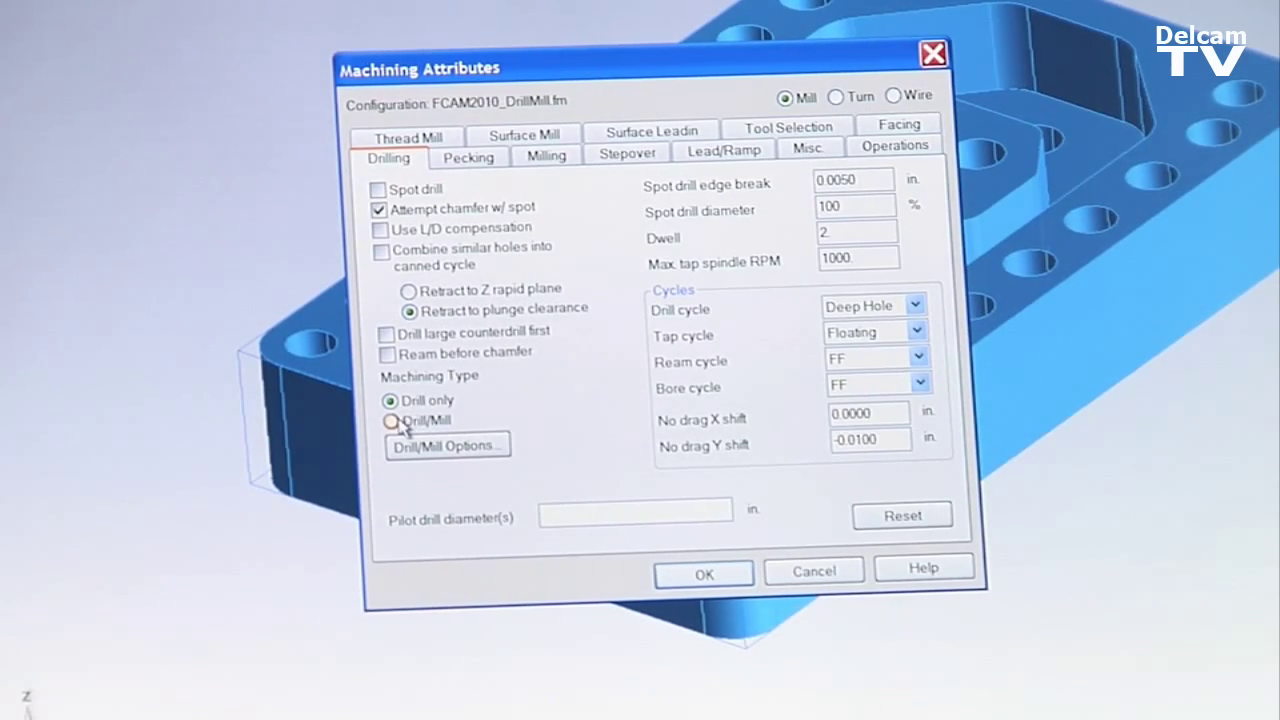
pyautogui.click(392, 420)
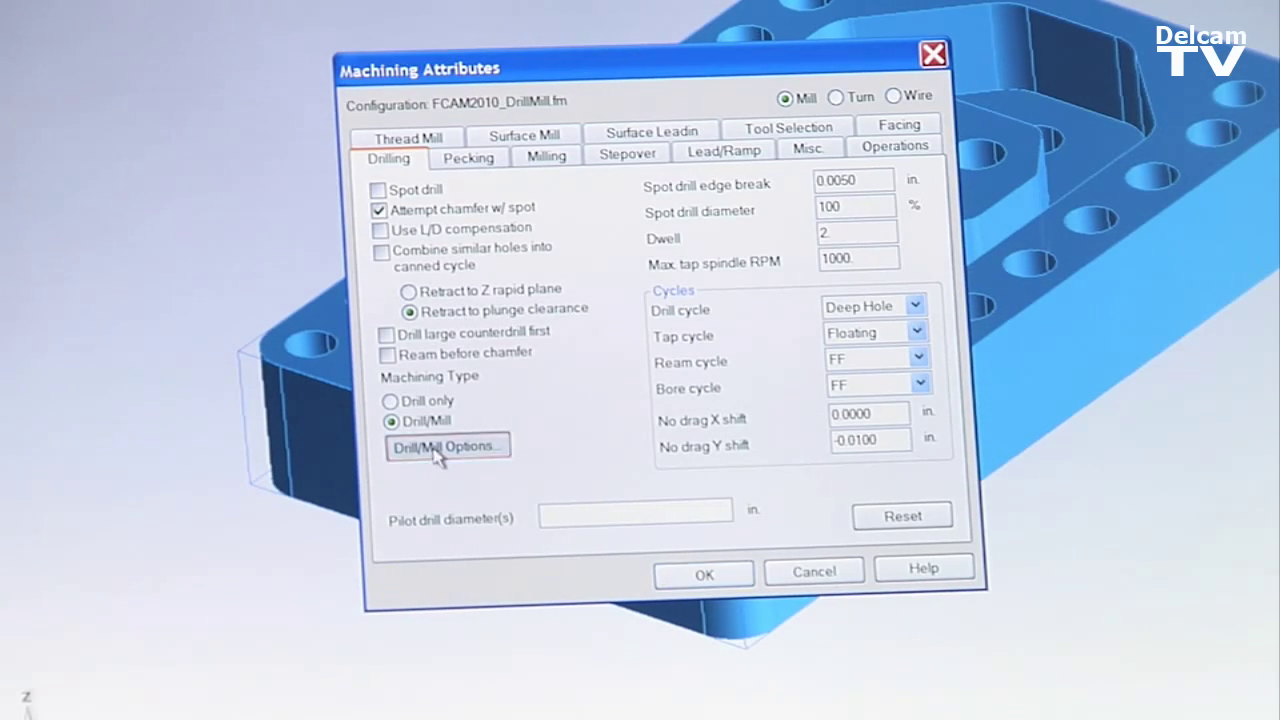
pyautogui.click(448, 446)
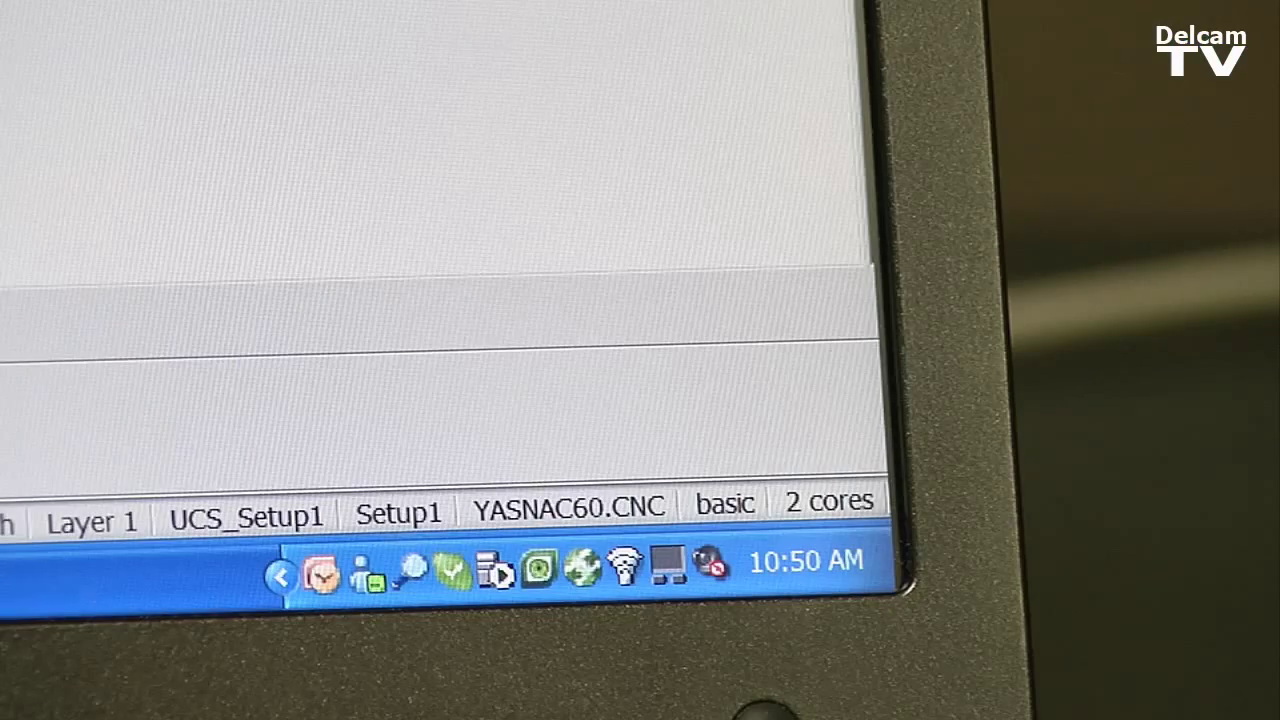
pyautogui.moveTo(572, 200)
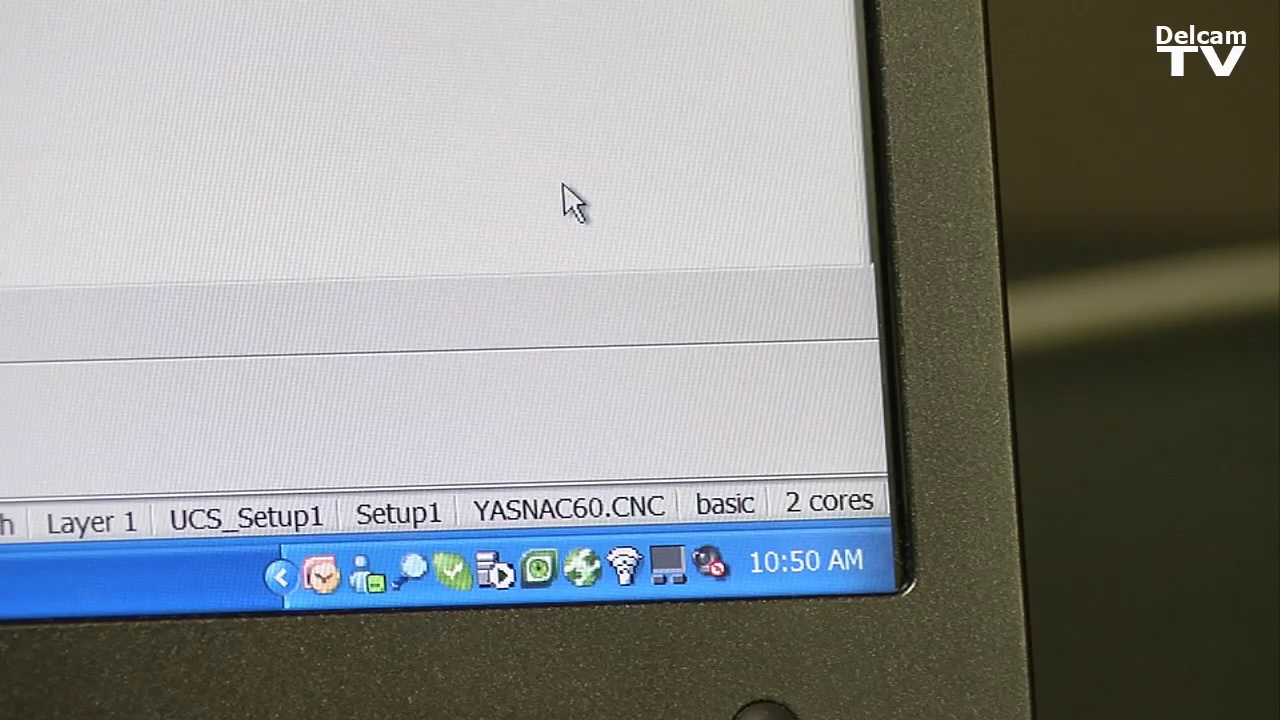
# - Switch the active tool crib from basic to DrillMill via the status-bar crib list
pyautogui.click(724, 504)
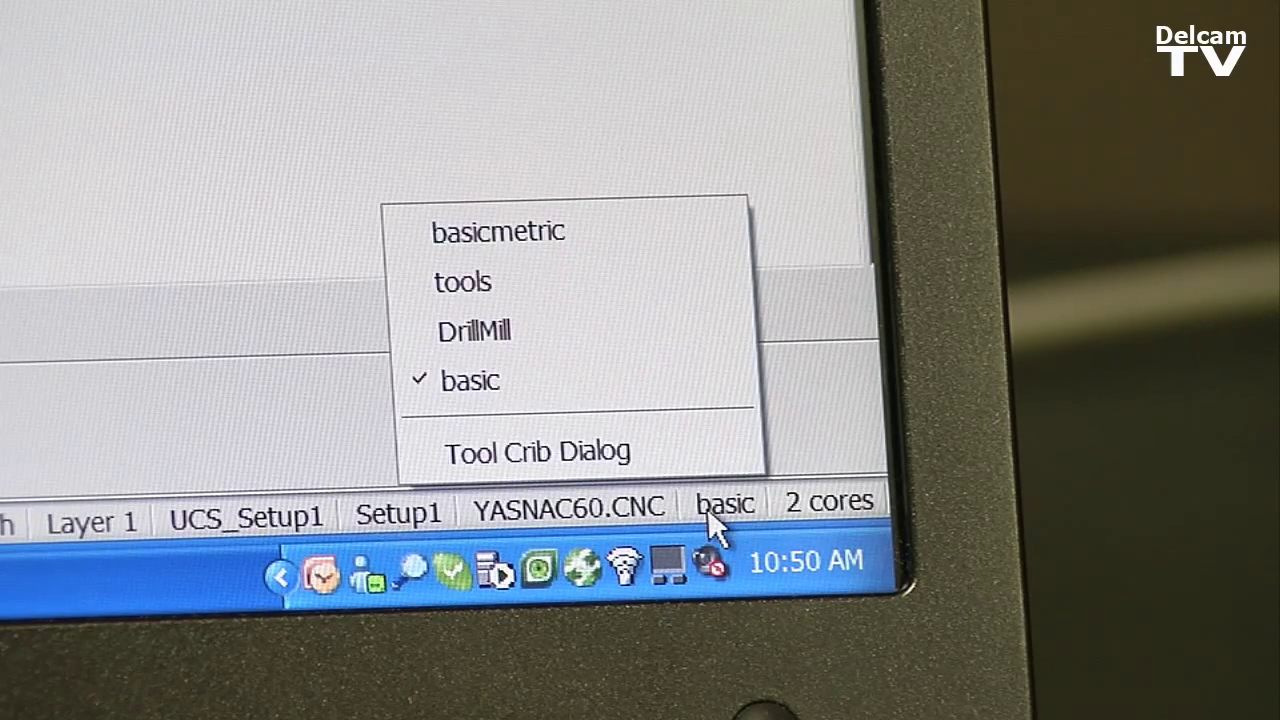
pyautogui.click(474, 332)
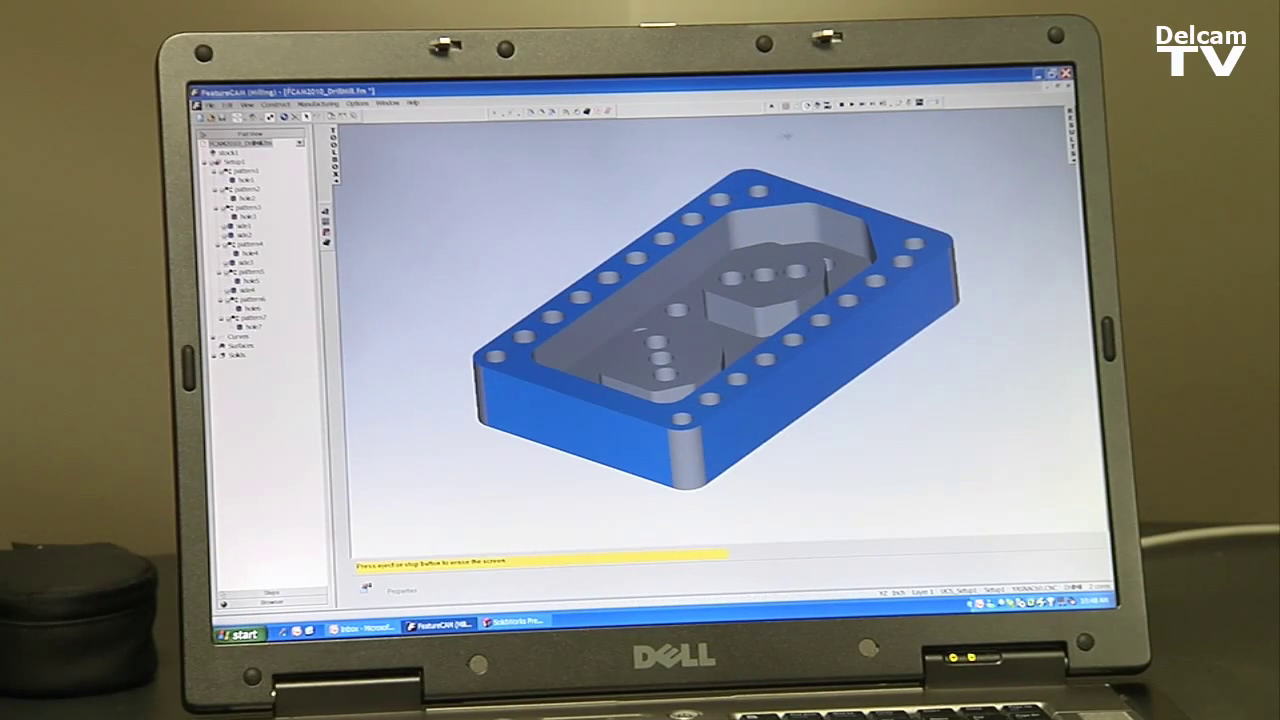
# - Show the Tool Mapping dialog listing the three tools mapped for the part
pyautogui.click(318, 104)
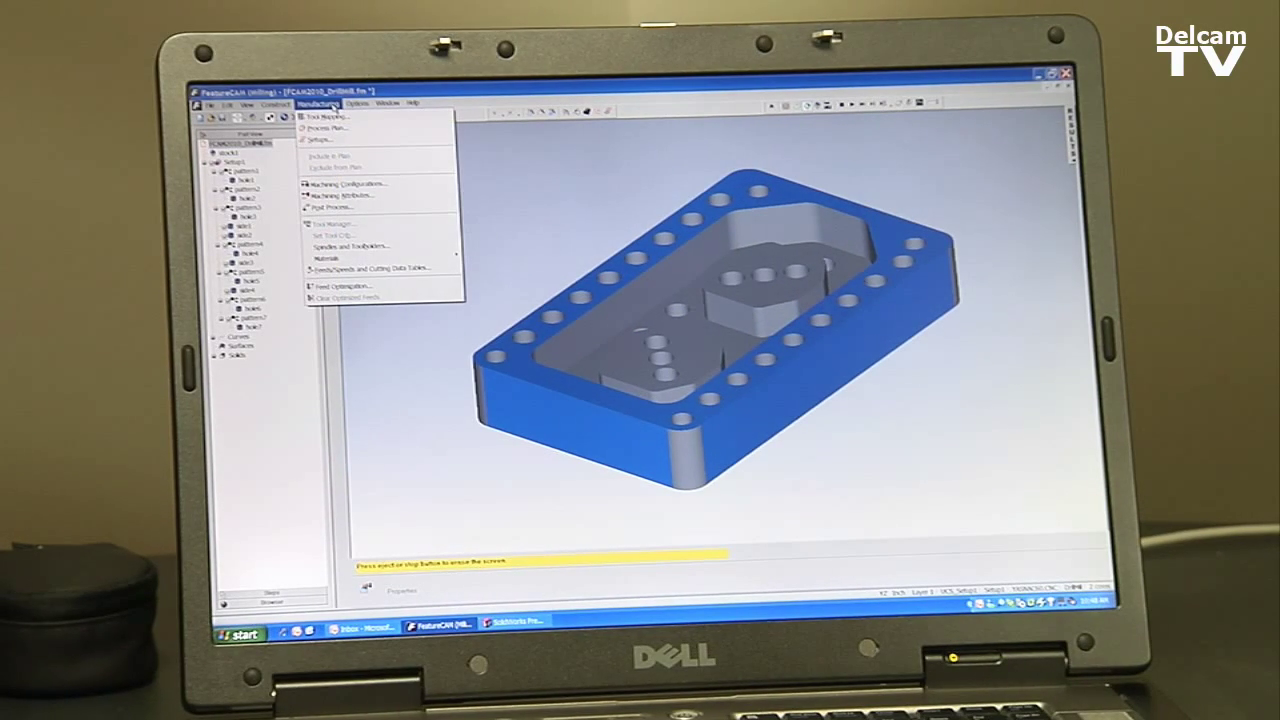
pyautogui.click(332, 114)
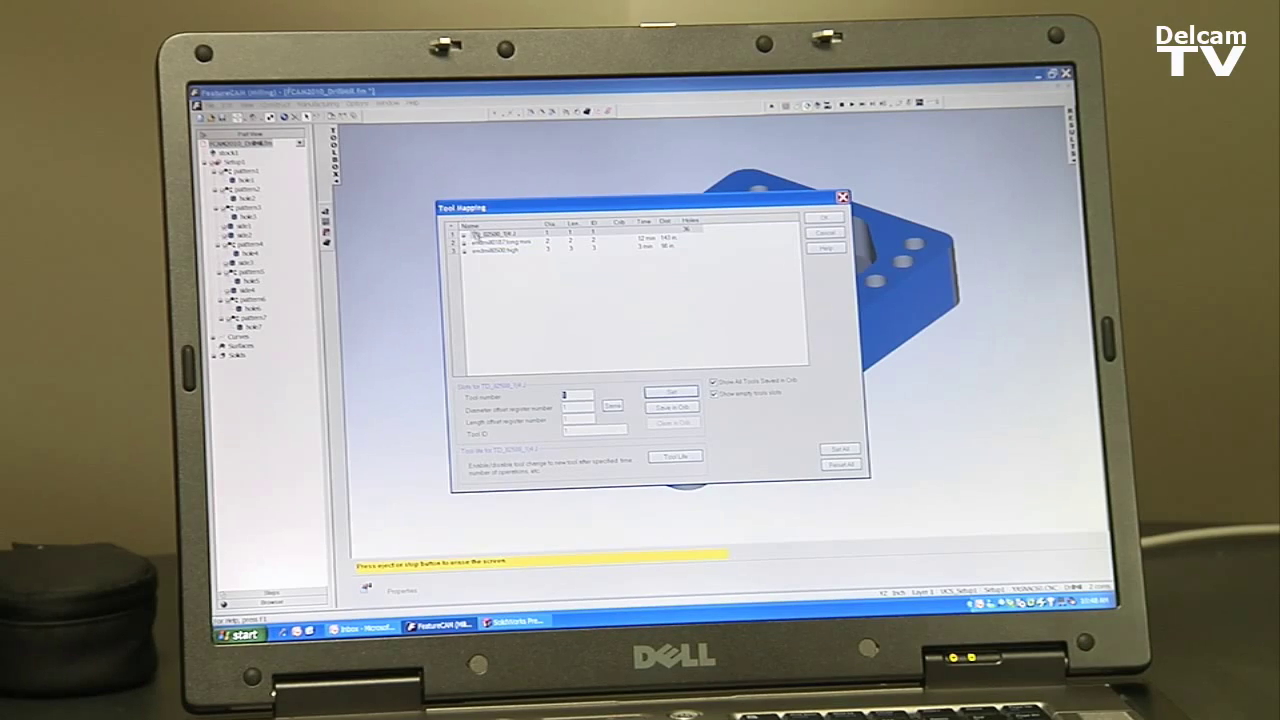